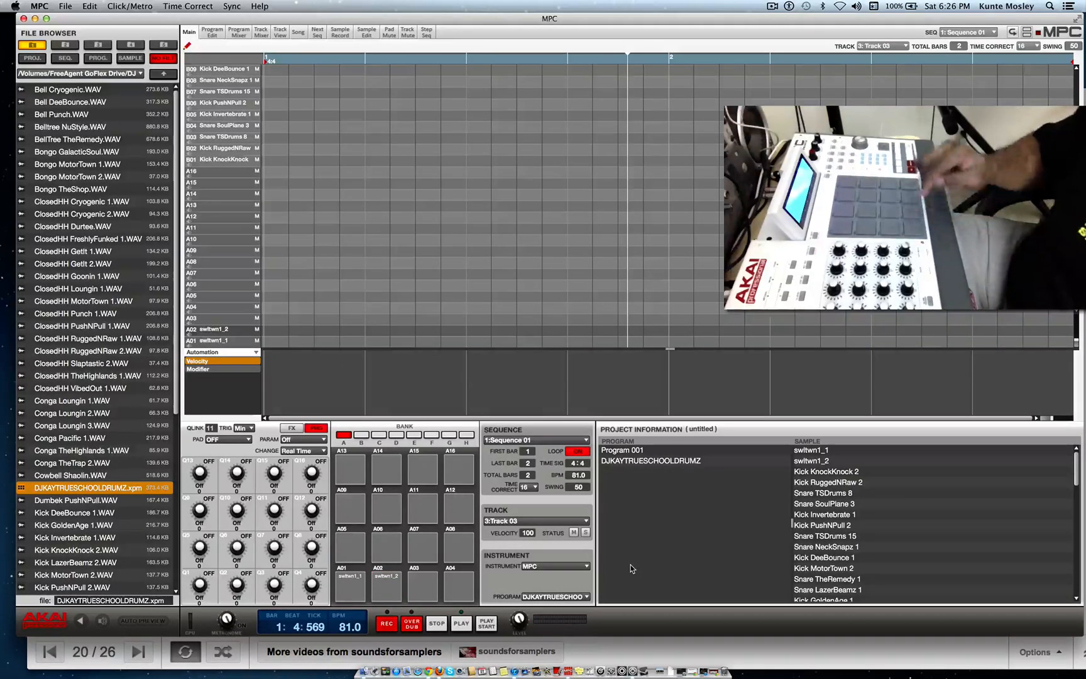
Select pad A01 with switwn1_1 and view it in Sample Edit
click(349, 587)
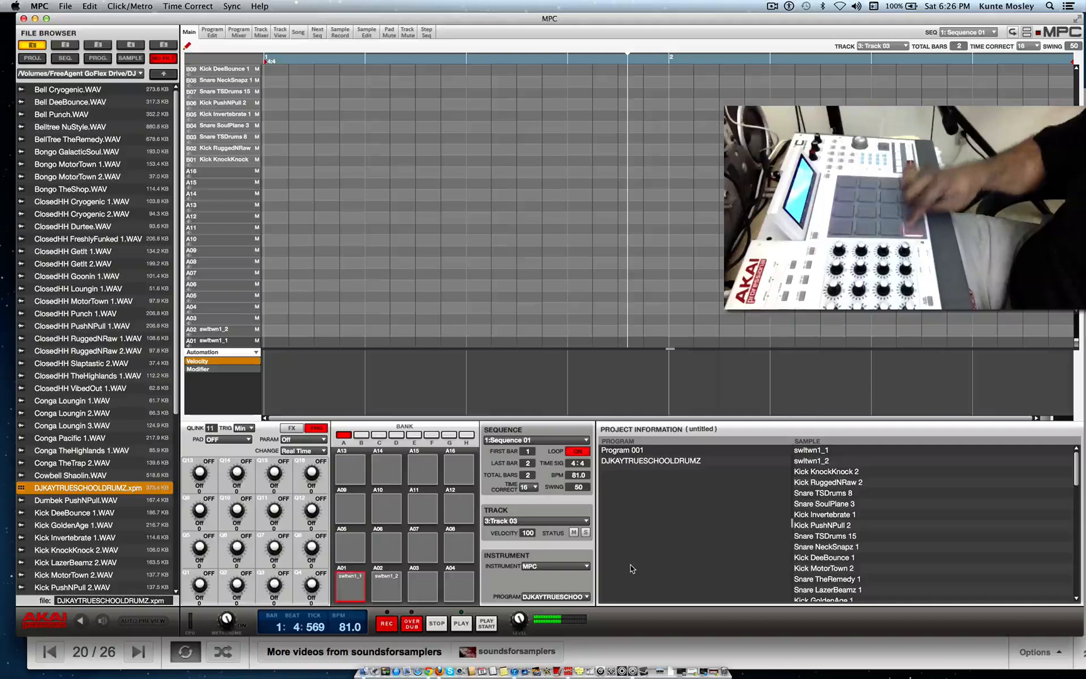
click(366, 32)
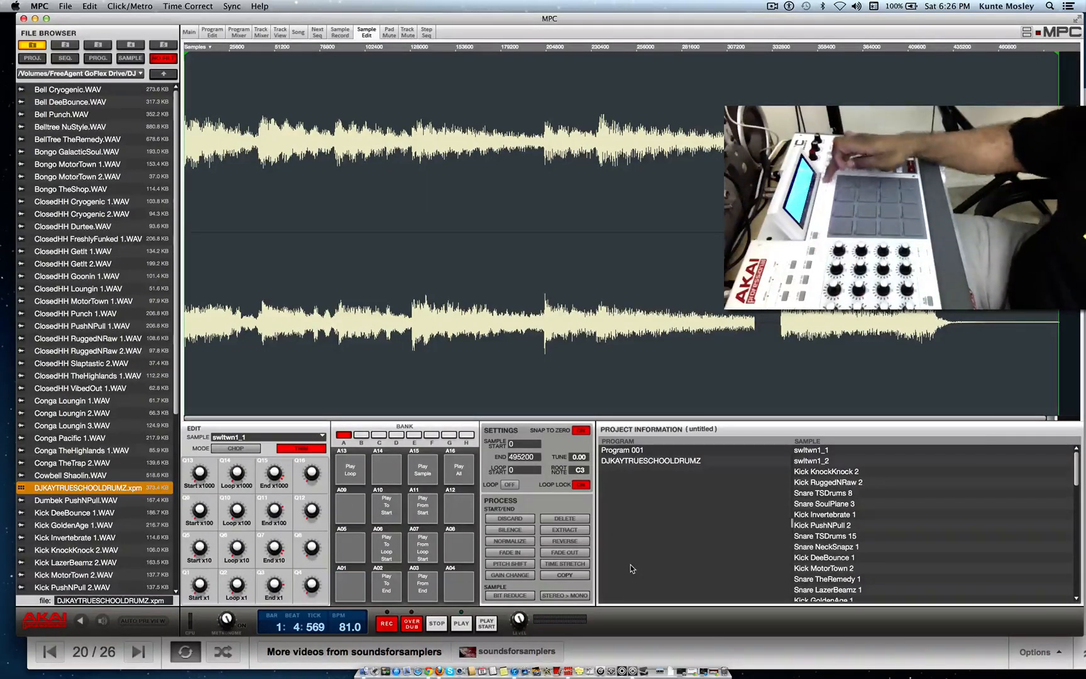
Browse the Process Sample functions from Silence through Extract, Reverse, Fade In and Pitch Shift
click(564, 518)
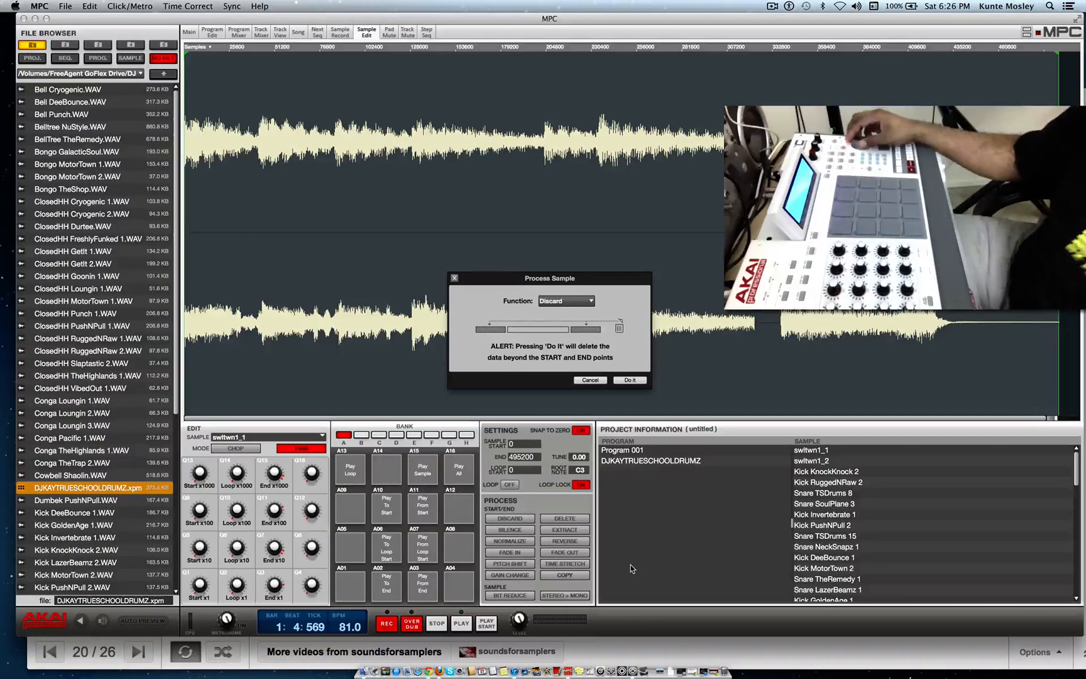
click(564, 300)
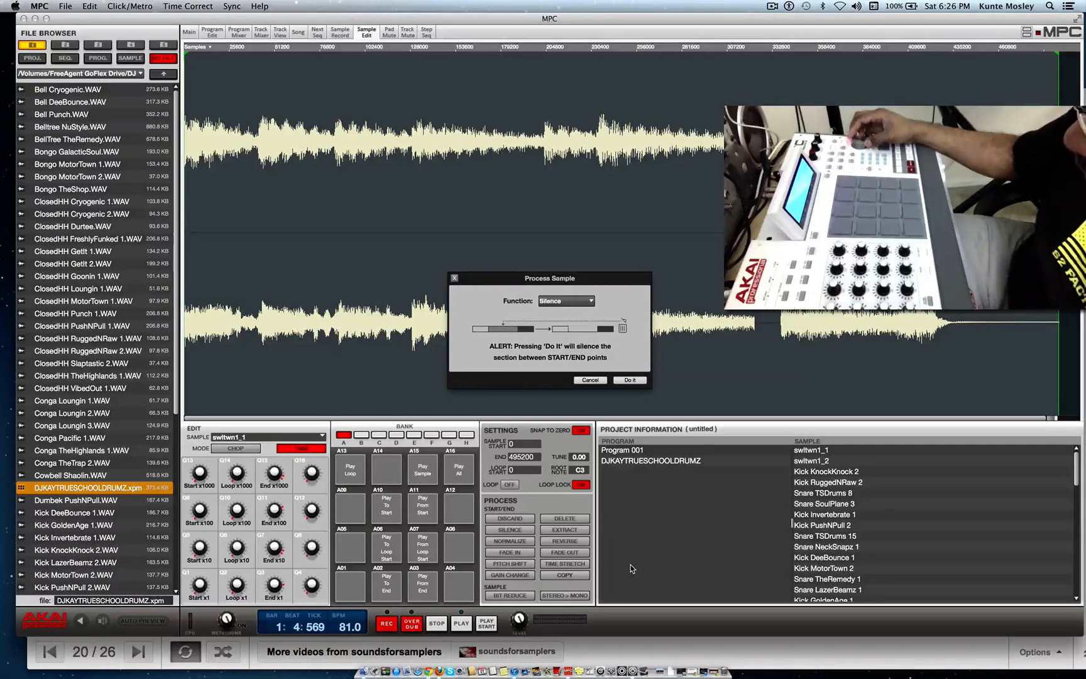
click(565, 300)
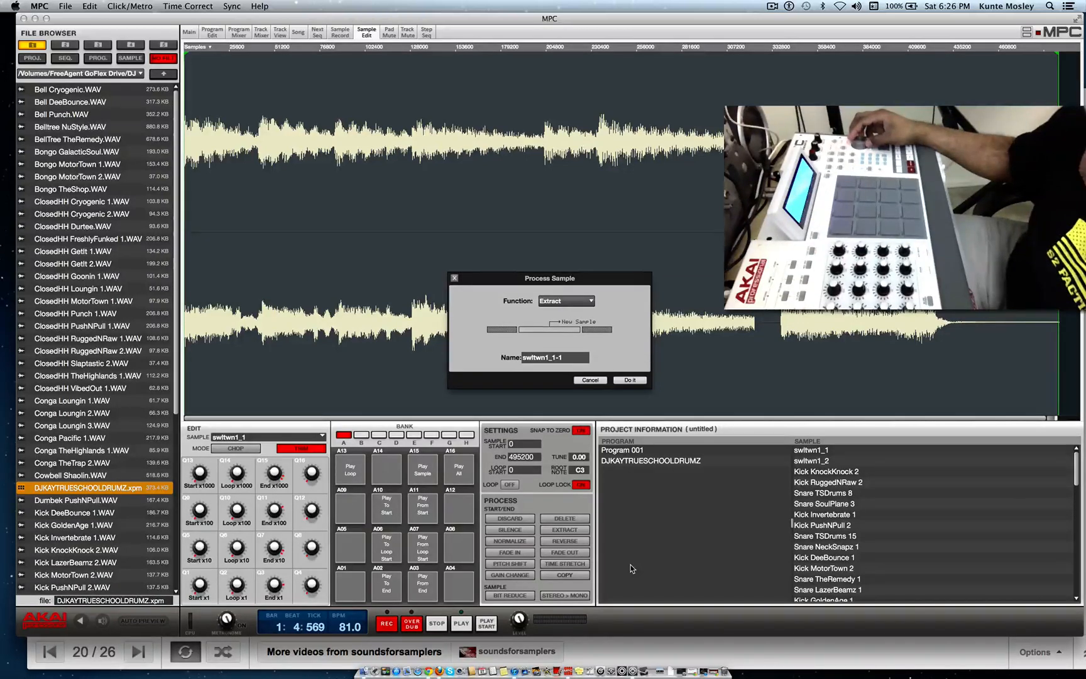
click(565, 300)
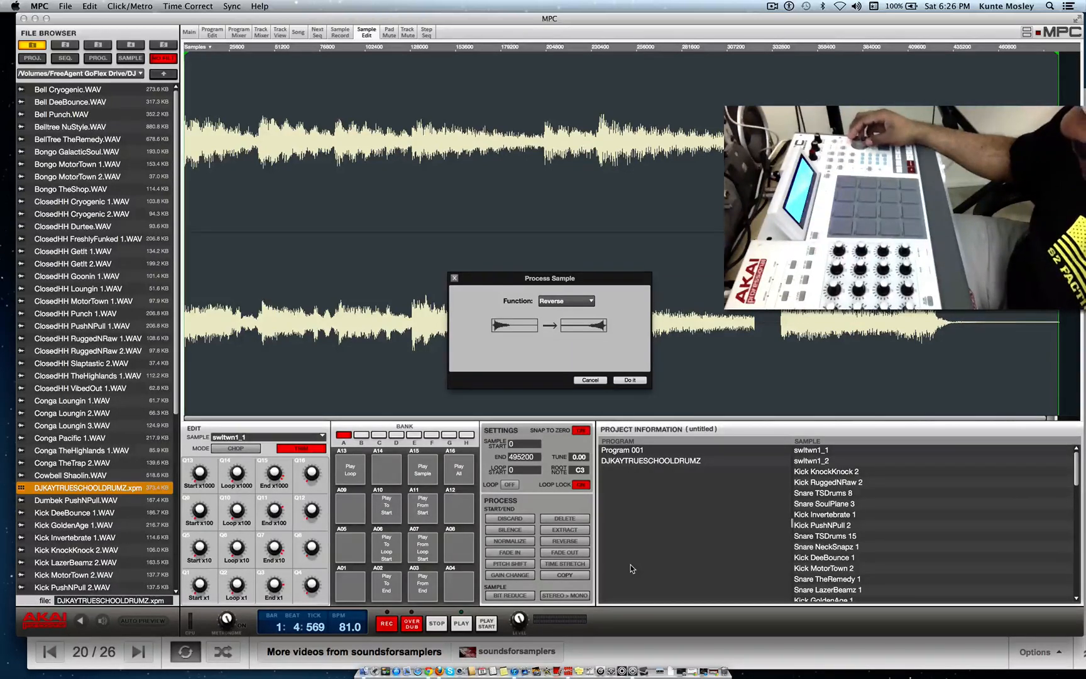
click(565, 301)
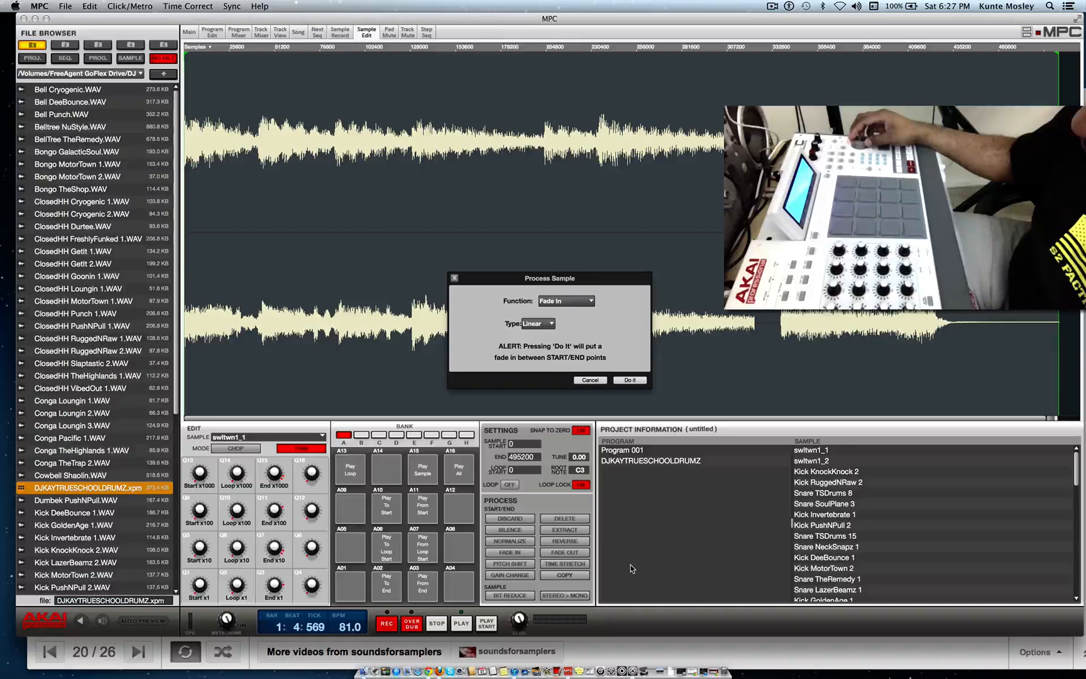
click(565, 300)
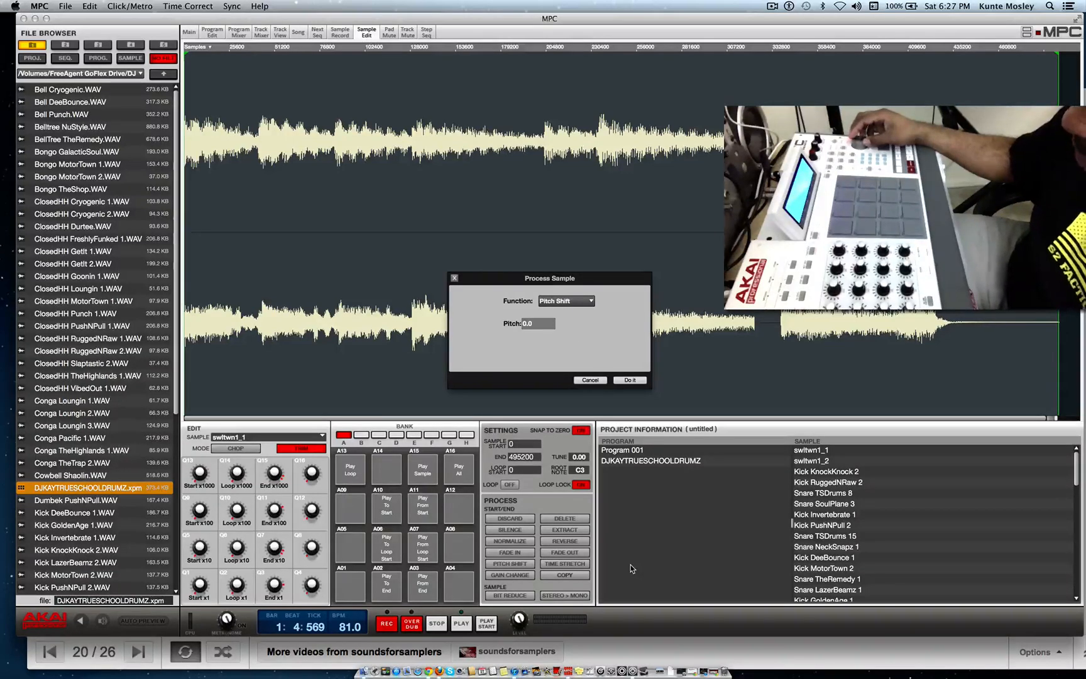
Step through Gain Change, Bit Reduce, Copy and Discard to Delete, removing switwn1_1 from the program
click(566, 301)
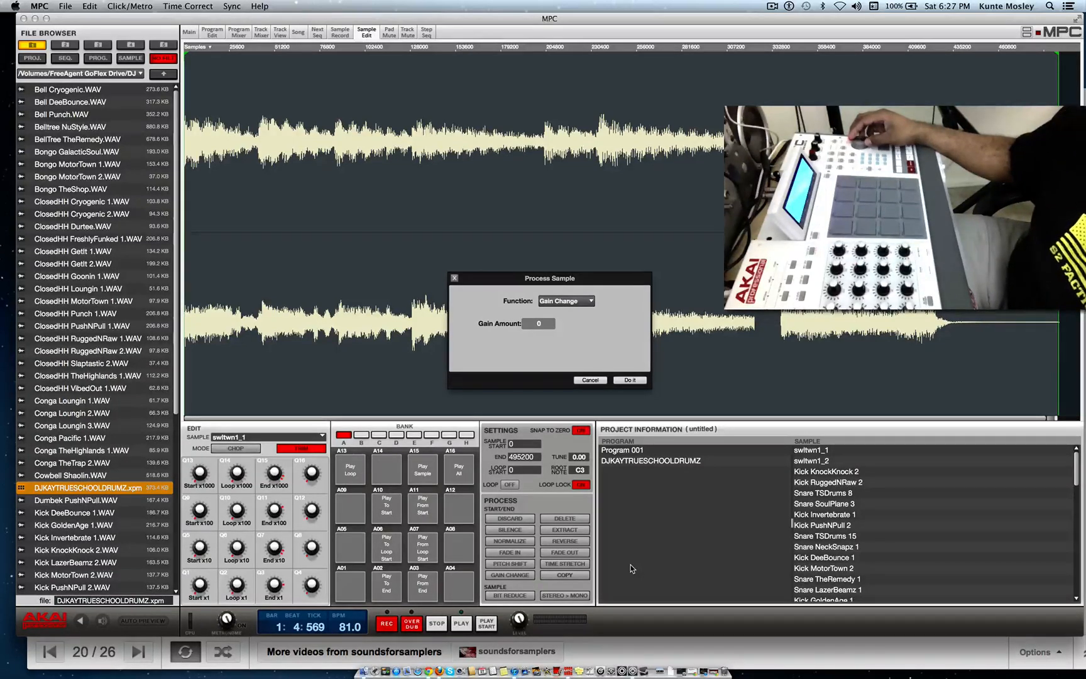
click(565, 300)
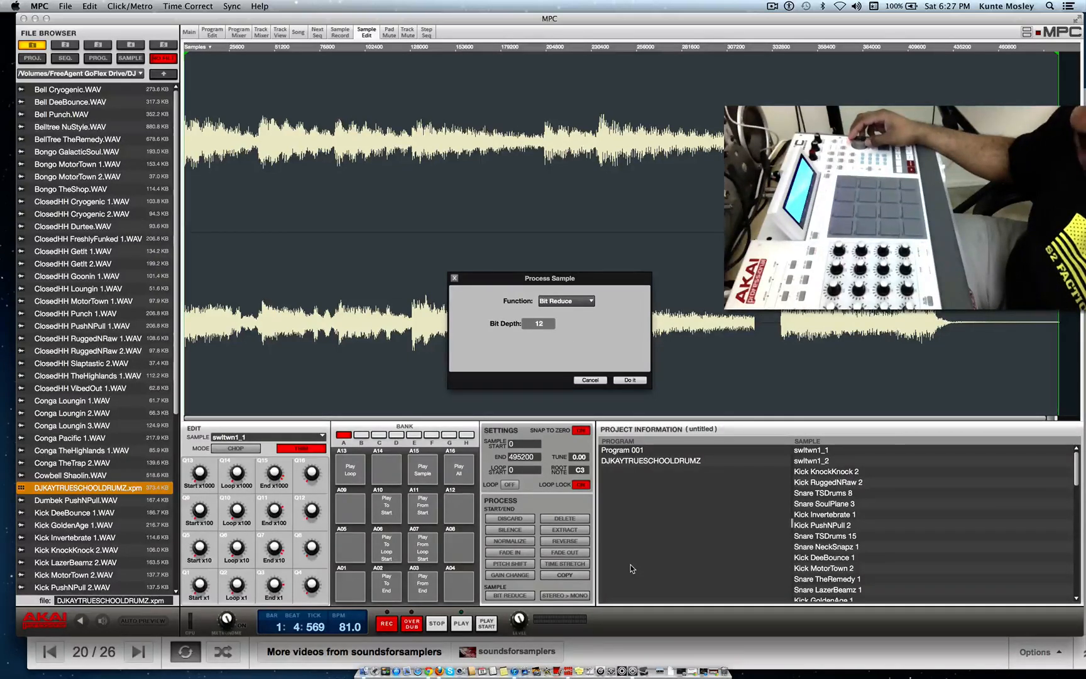
click(566, 301)
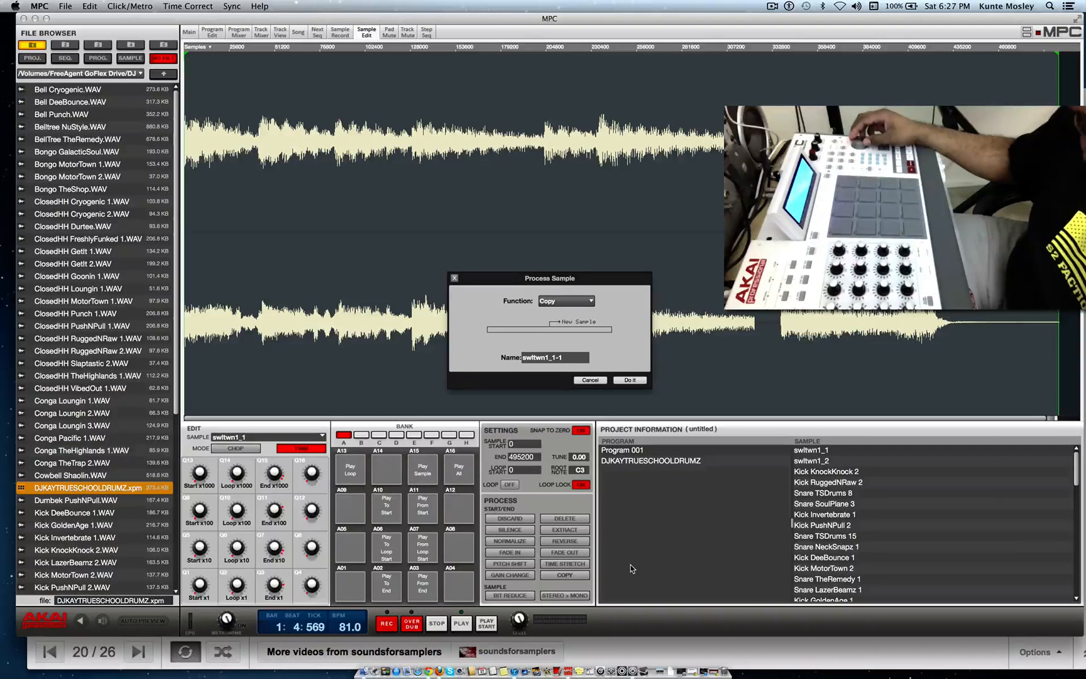
click(565, 300)
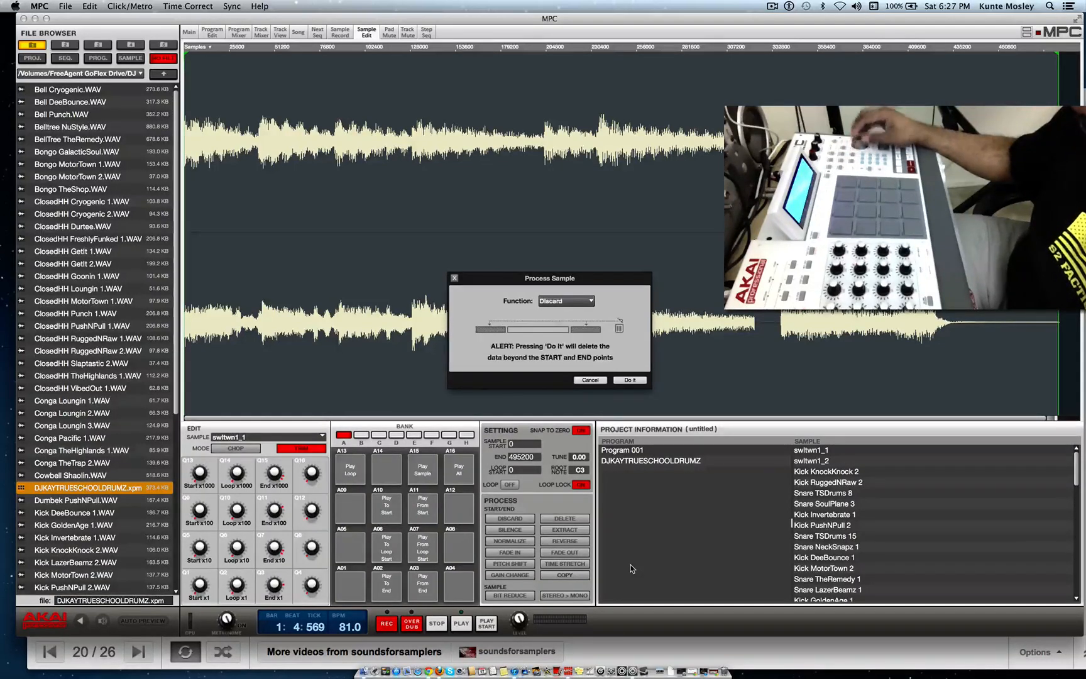
click(565, 300)
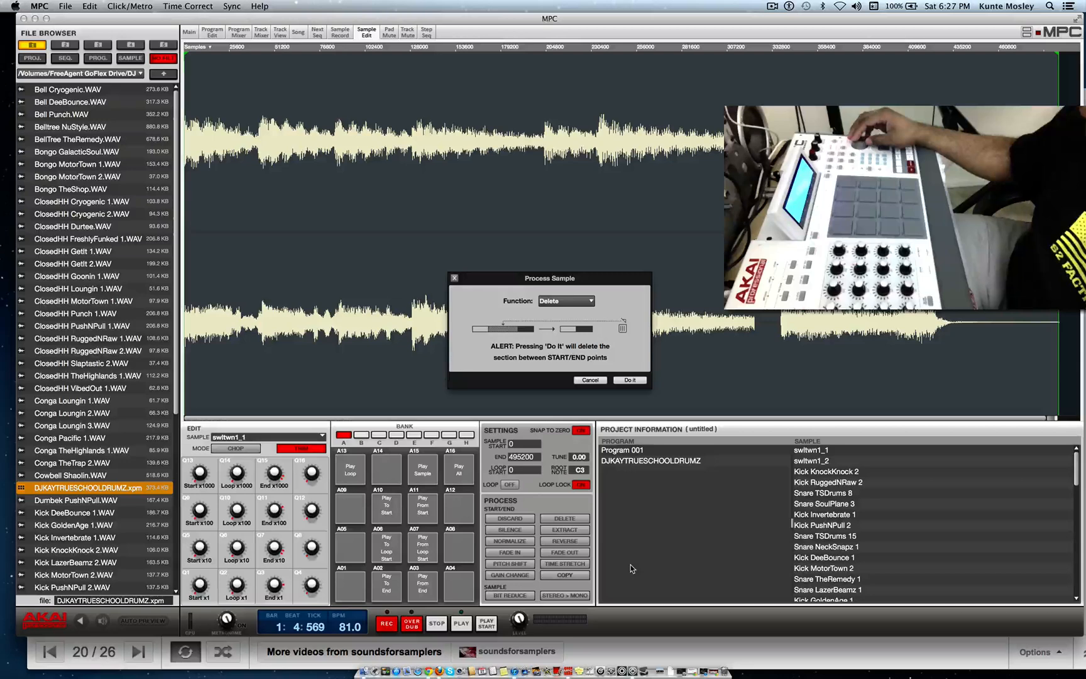
click(627, 380)
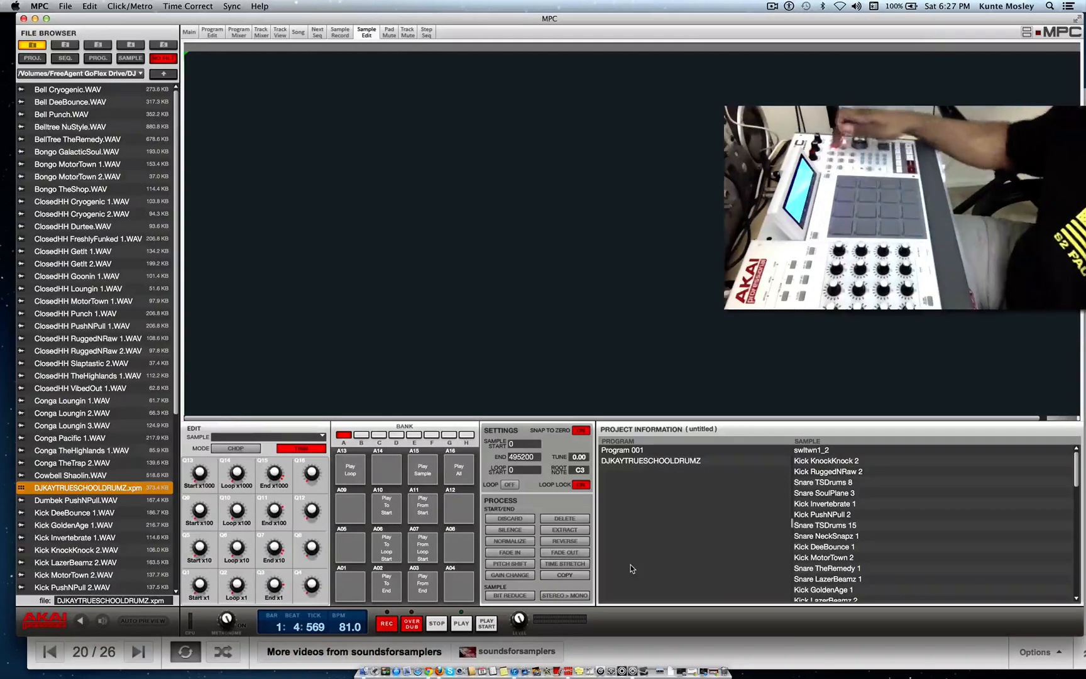
Audition the remaining pads in the main view and load switwn1_2 from pad A02 into Sample Edit
click(189, 32)
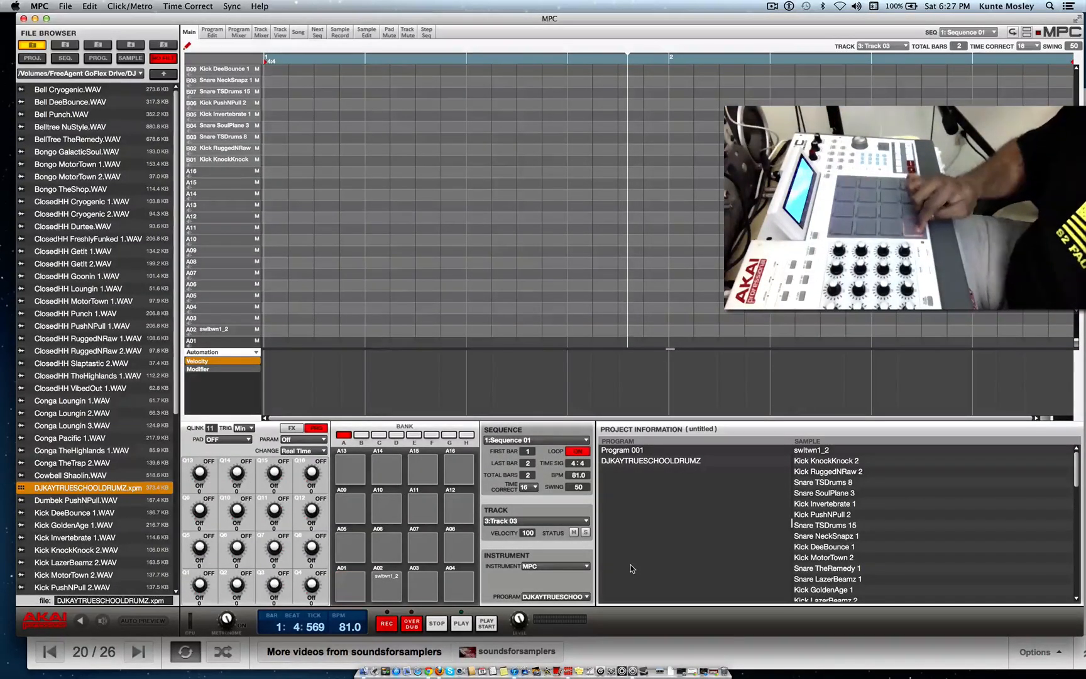
click(386, 586)
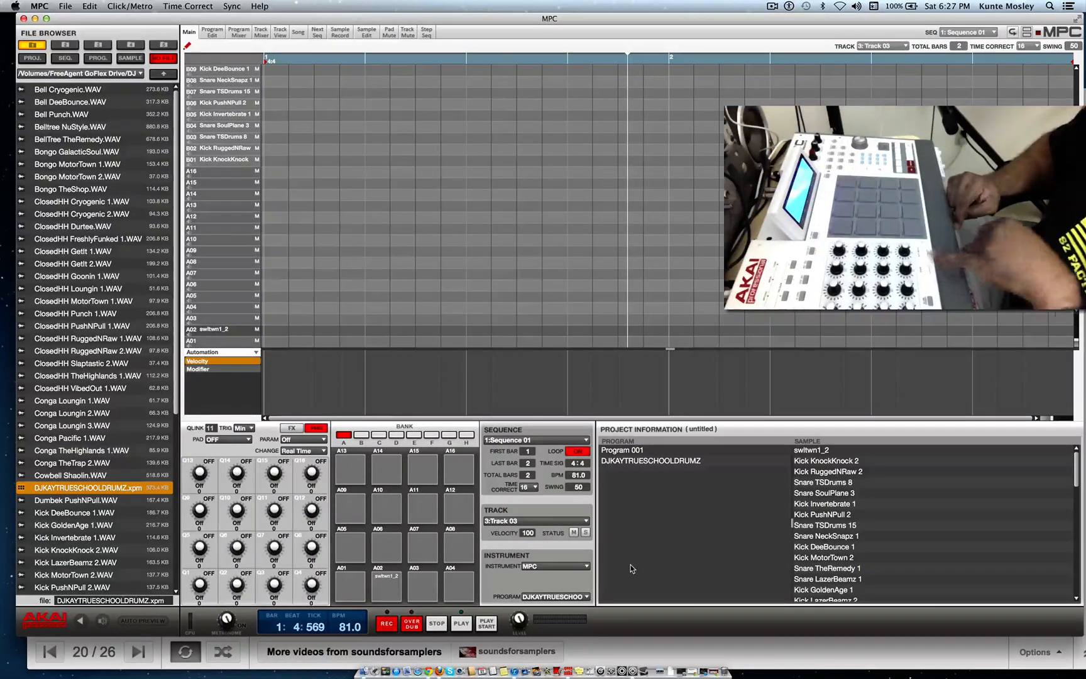
click(386, 585)
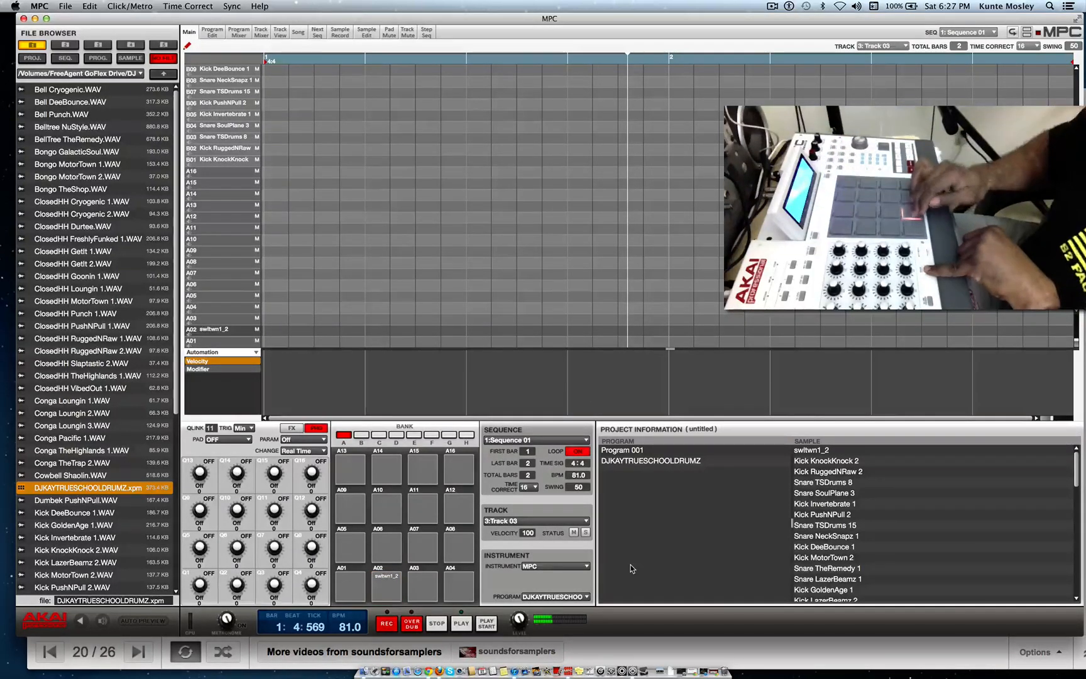
click(386, 582)
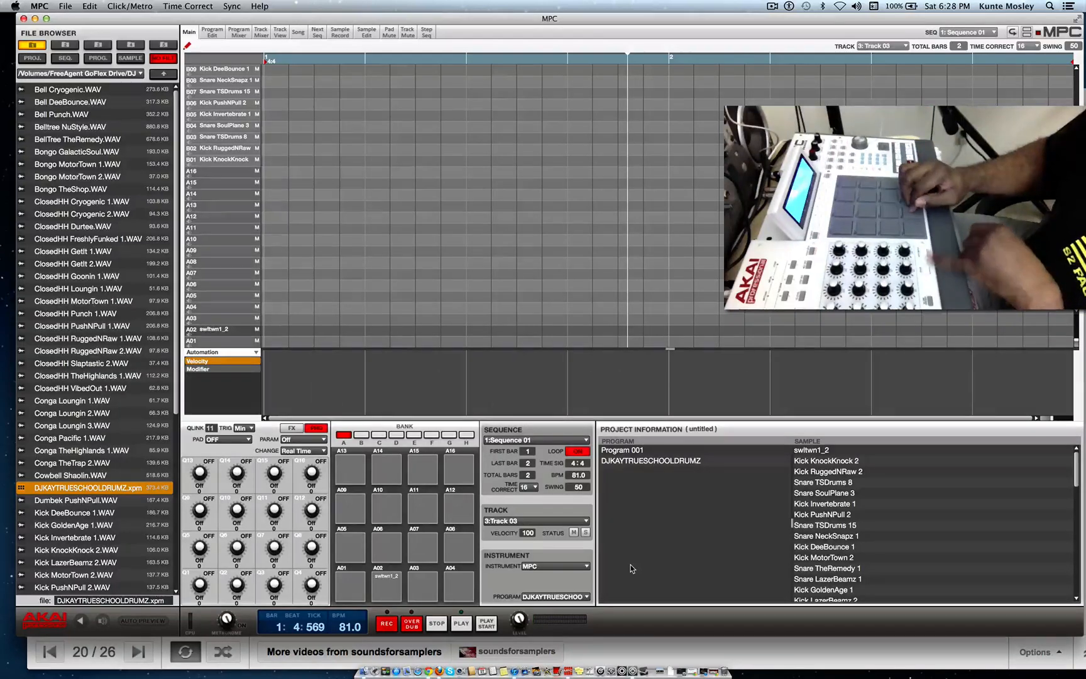
click(366, 32)
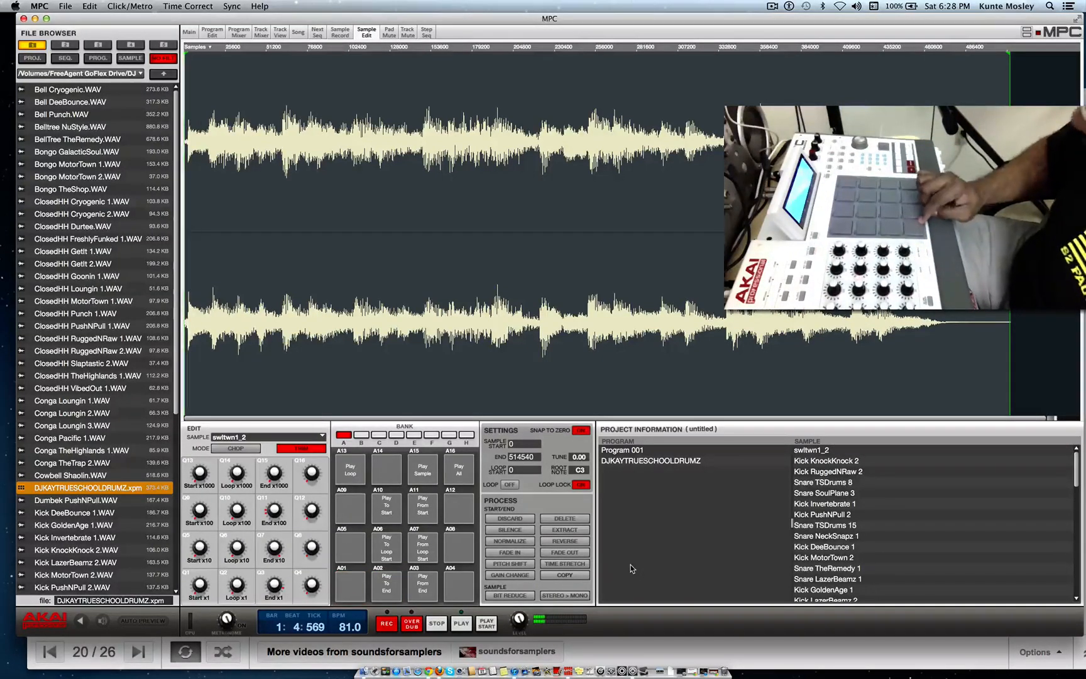
Delete switwn1_2 via Process Sample and return to the main sequence view
click(563, 518)
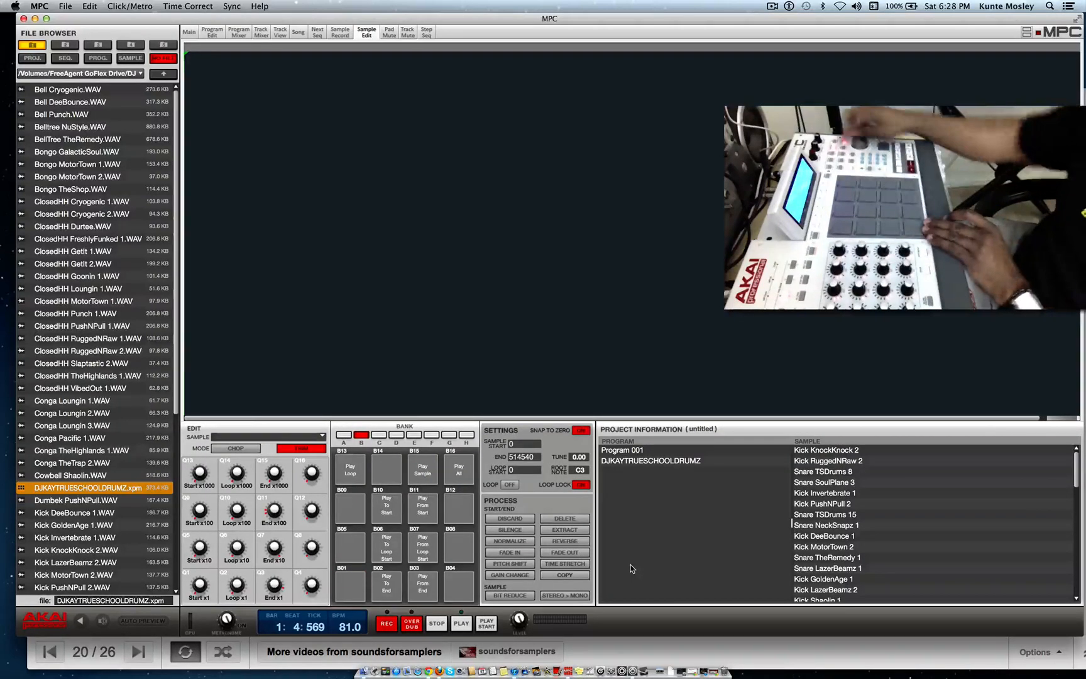
click(188, 31)
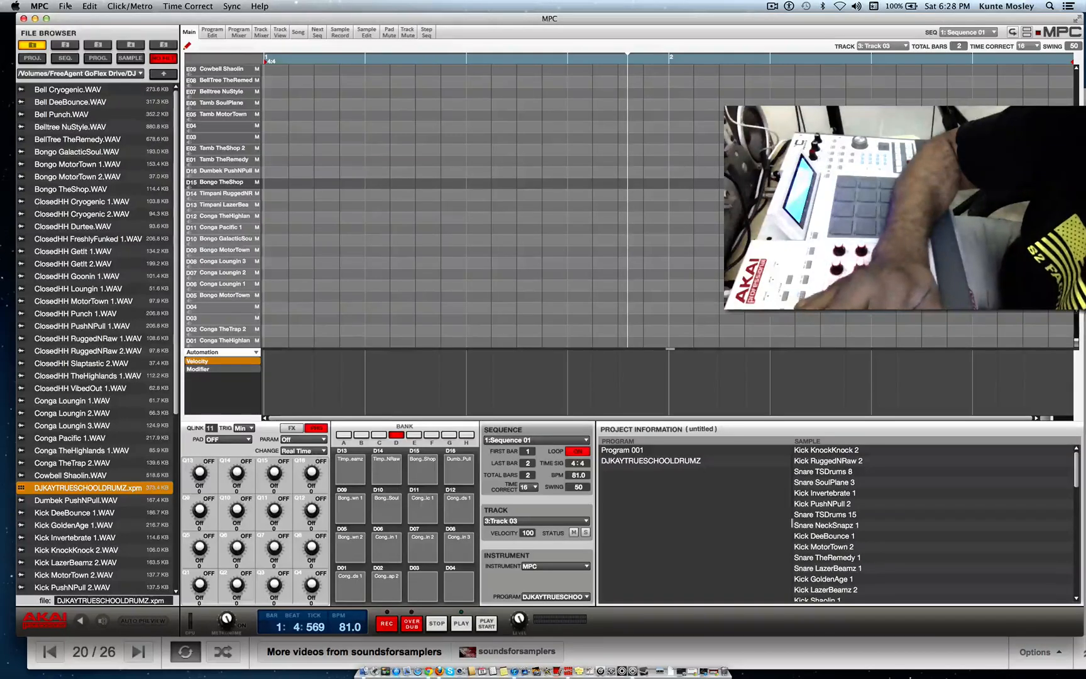
Start File > Save Current Program targeting DJKAYTRUESCHOOLDRUMZ.xpm in DRUMPROGRAMS
click(65, 6)
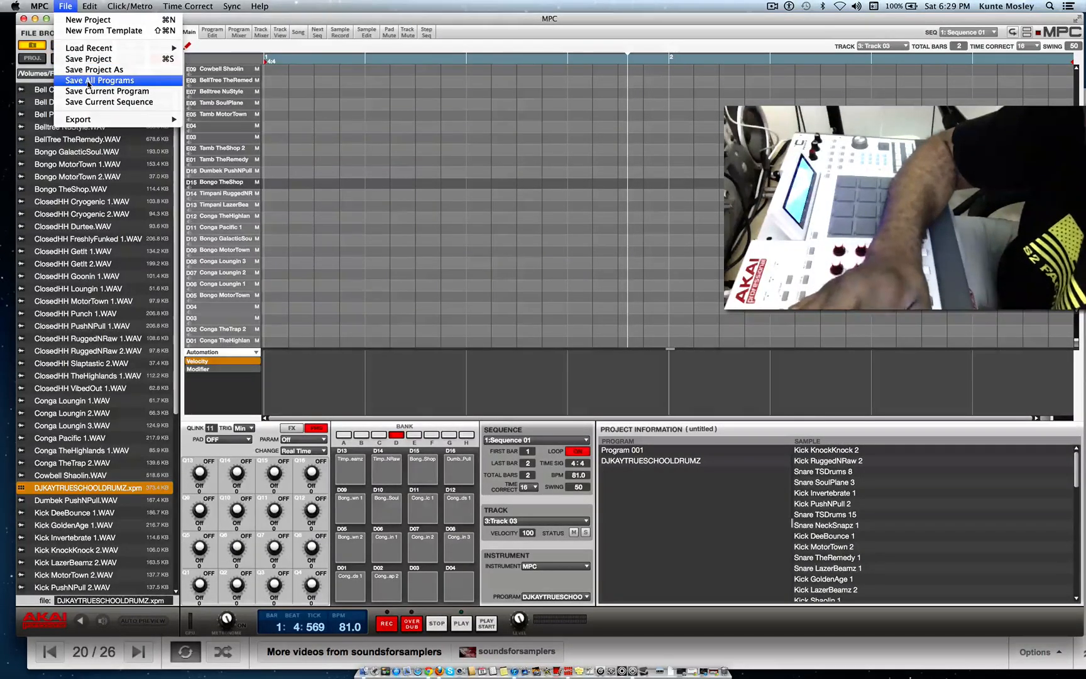
mouse_move(107, 90)
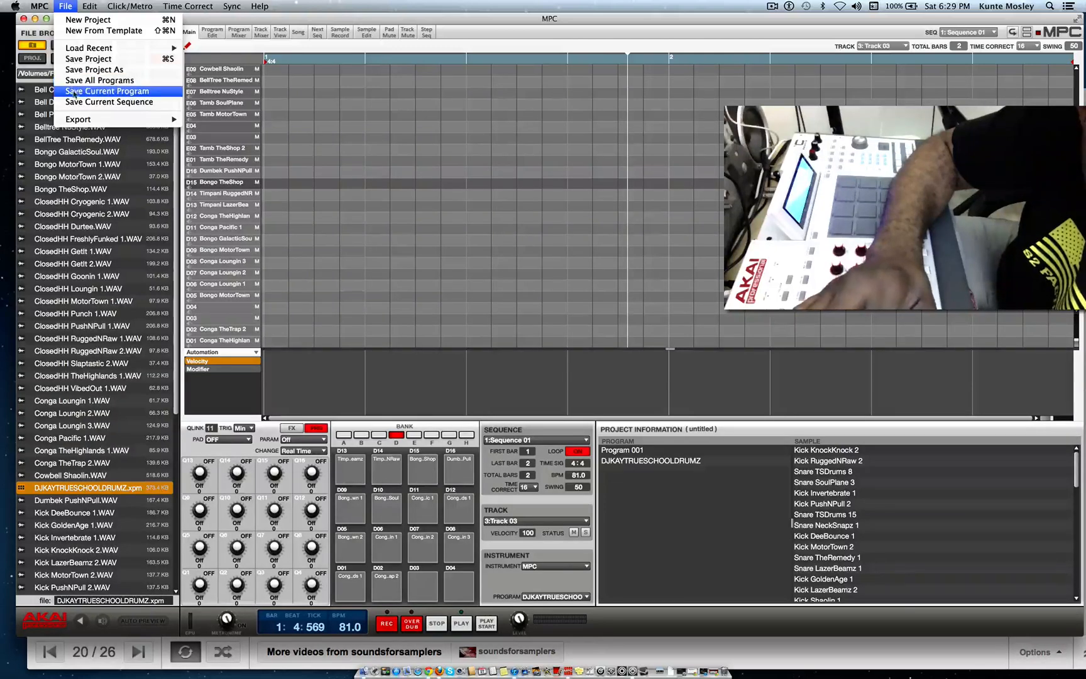
click(106, 91)
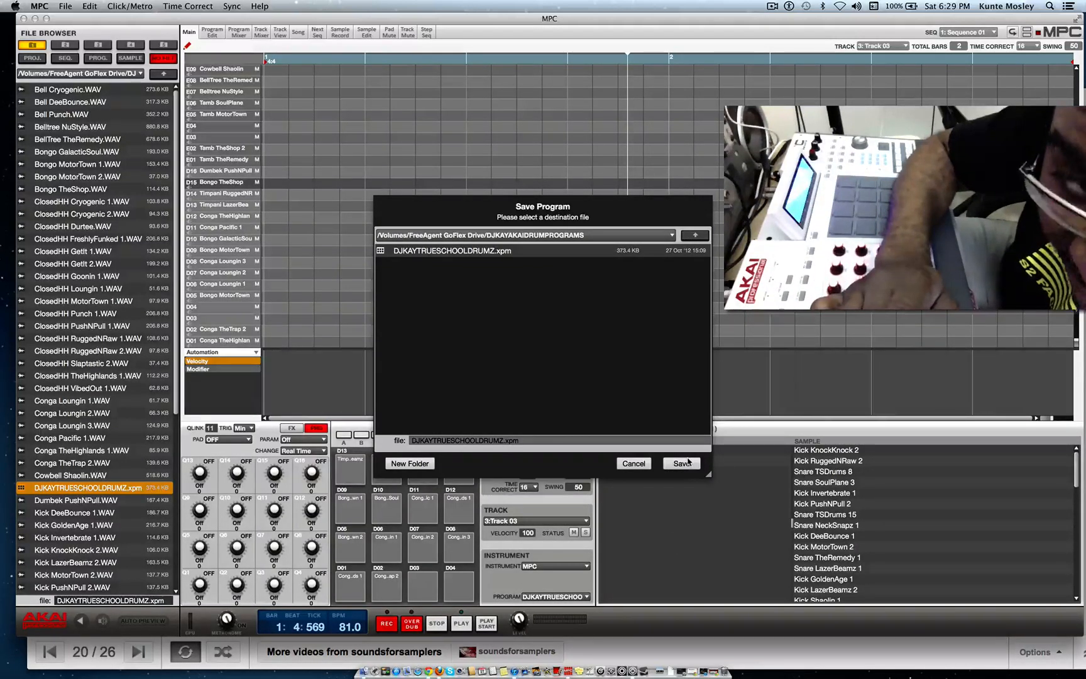
Save the program over the existing DJKAYTRUESCHOOLDRUMZ.xpm, confirming the overwrite warning
click(681, 462)
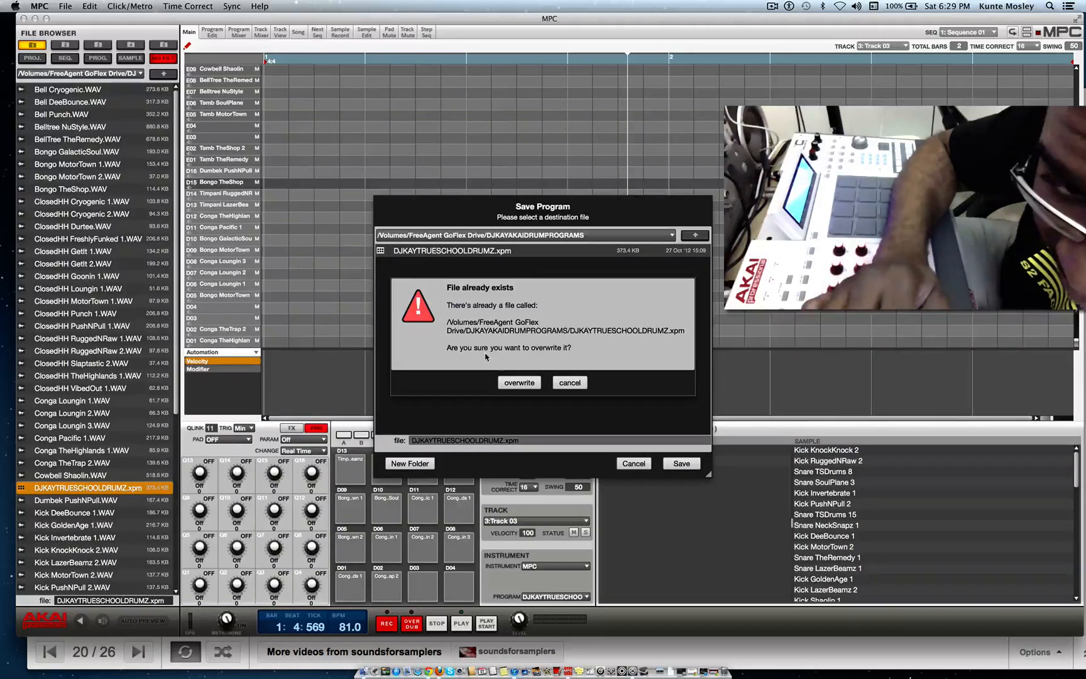
click(519, 383)
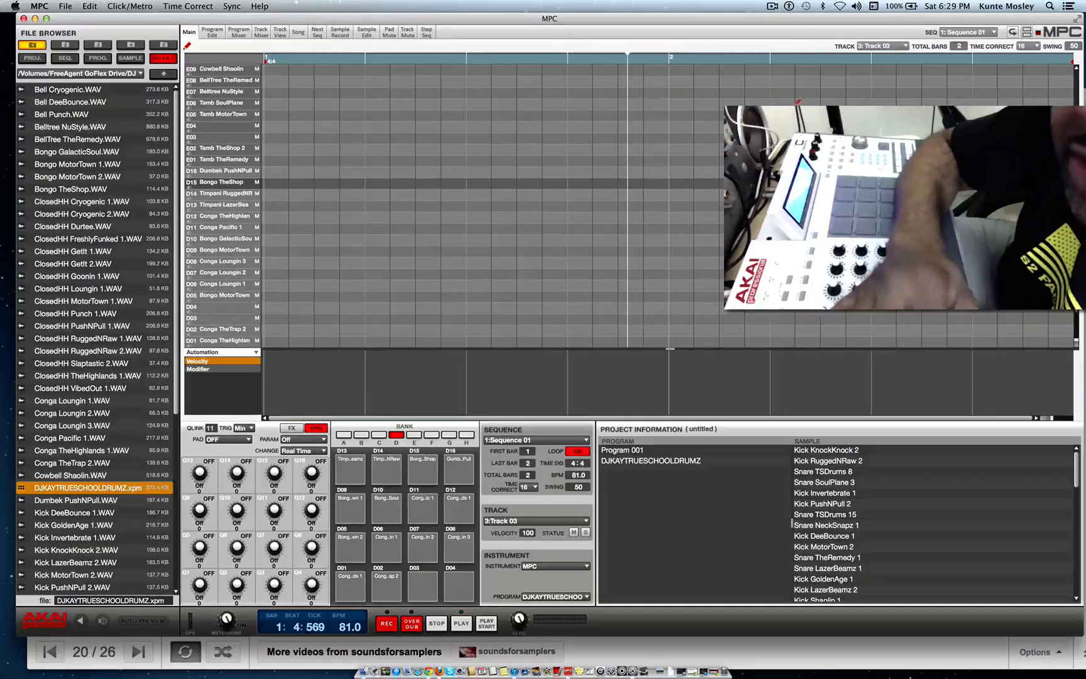
click(772, 7)
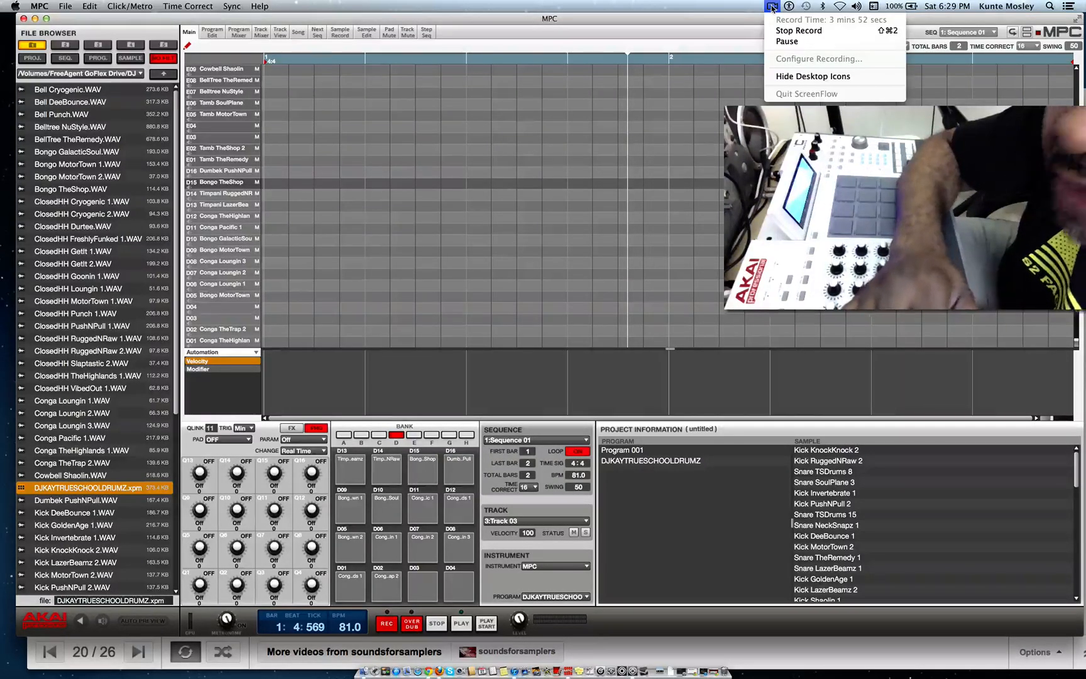